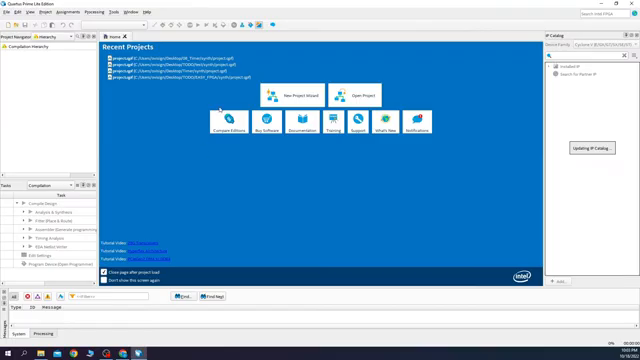
Start the New Project Wizard and name the project 'project'.
click(282, 98)
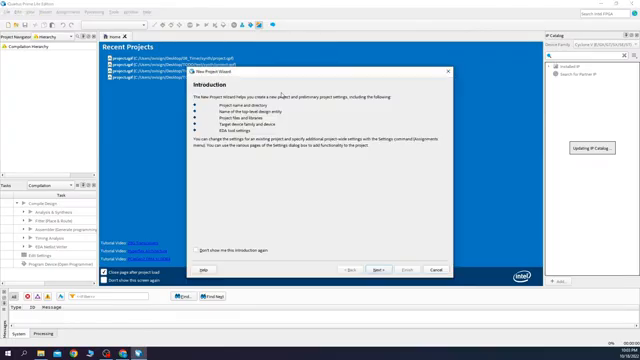
click(376, 270)
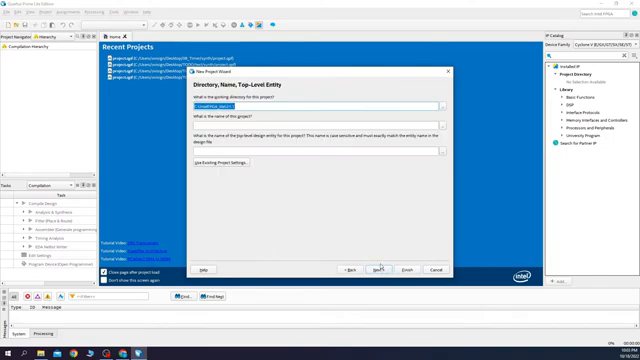
click(434, 104)
text(C:/Users/ssingh/Desktop/DE_Time/synth)
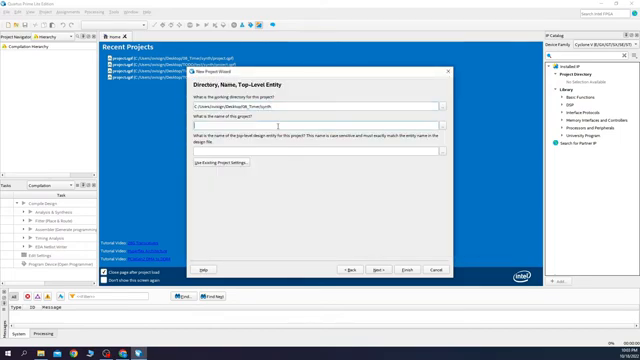
text(project)
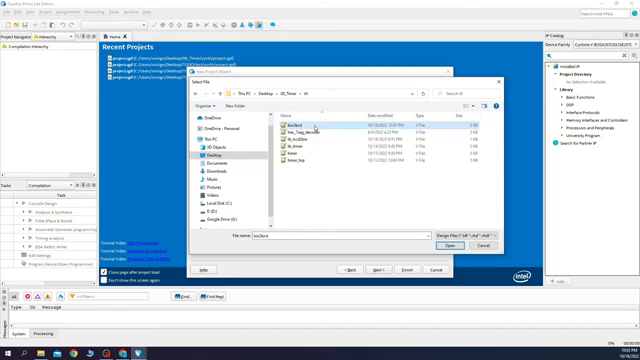
Add the Verilog design files and accept the target device settings.
click(310, 130)
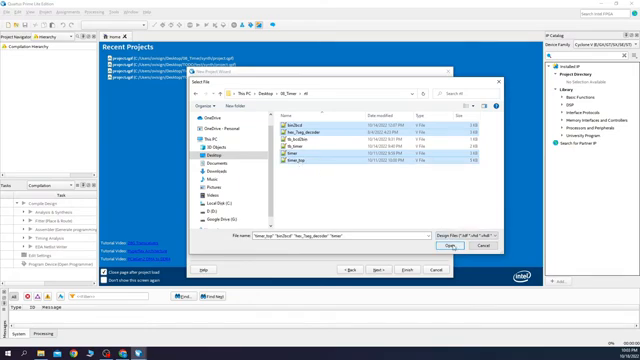
click(448, 244)
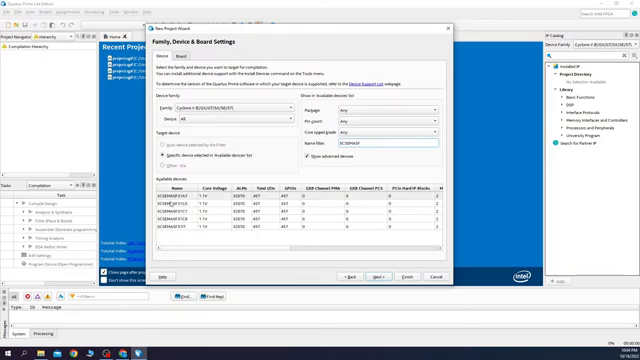
click(200, 202)
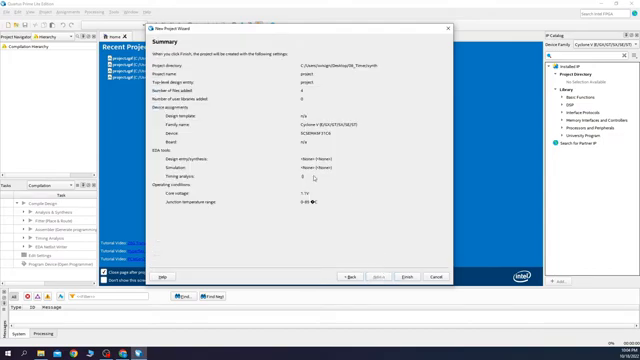
Finish the project and set the chosen design file as the top-level entity.
click(404, 276)
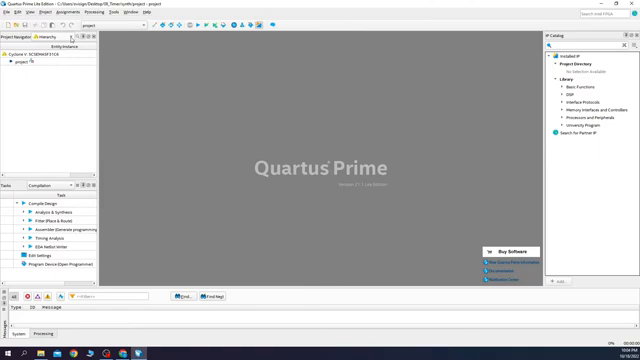
click(44, 48)
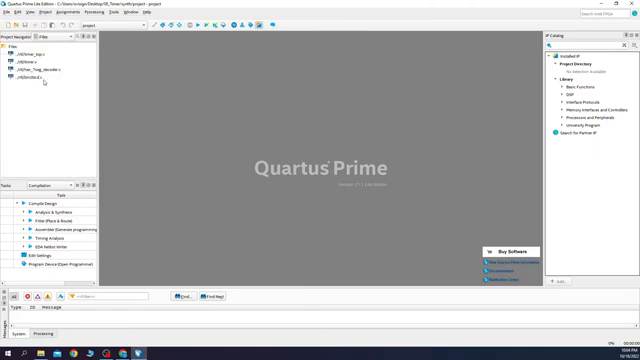
click(36, 52)
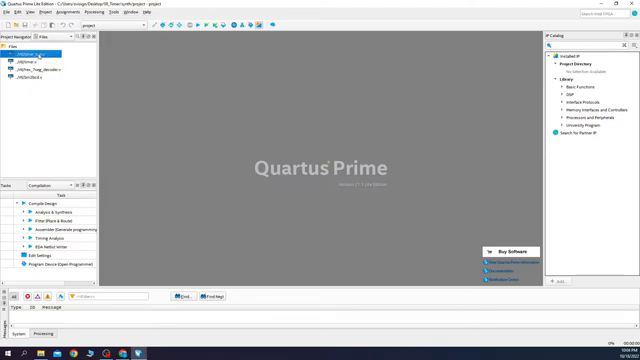
right_click(44, 52)
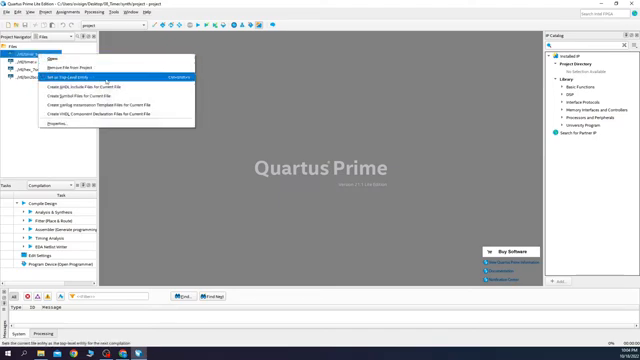
click(66, 76)
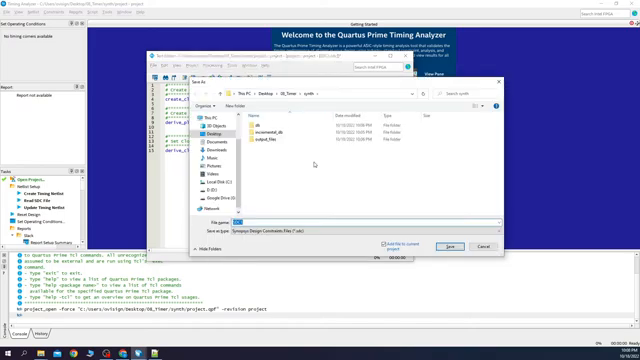
Select the 'project' file to open in the Timing Analyzer.
text(project)
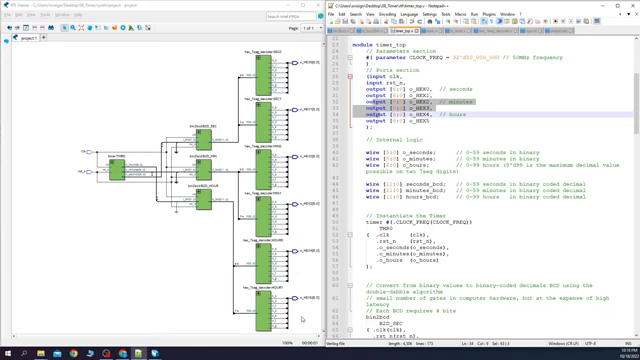
Scroll through the decoder's Verilog source while inspecting its schematic blocks.
scroll(down, 3)
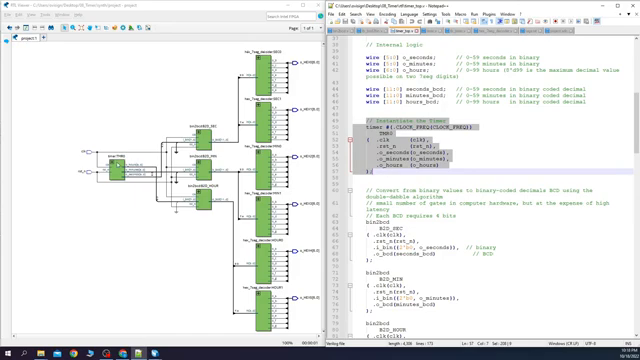
scroll(down, 3)
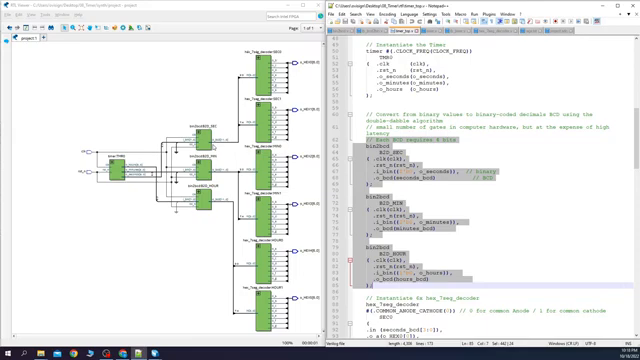
scroll(down, 3)
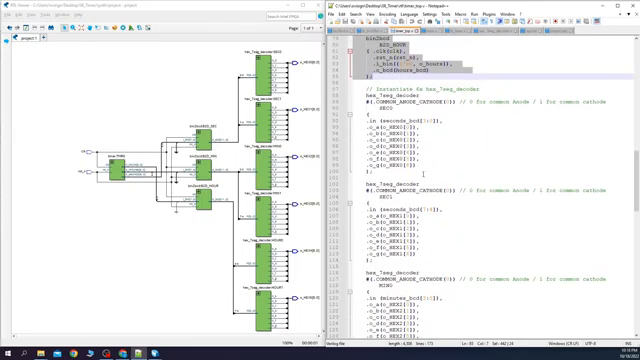
scroll(down, 3)
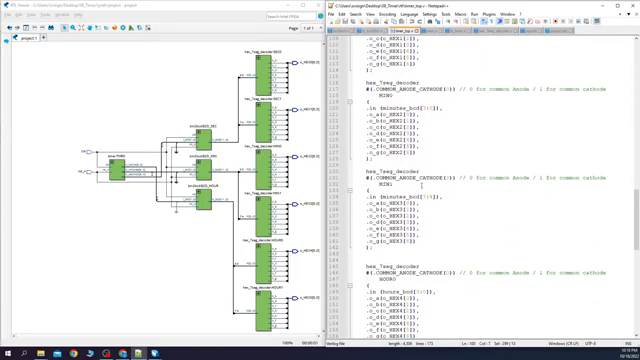
scroll(down, 3)
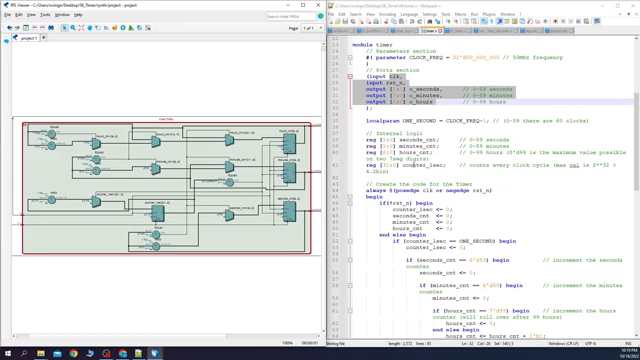
Scroll the Verilog source to the counter's always blocks for comparison with its schematic.
scroll(down, 3)
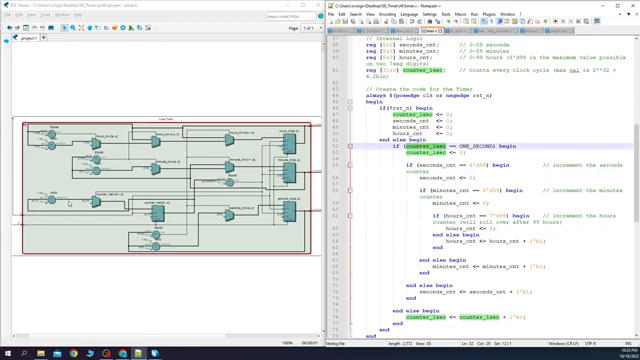
scroll(down, 3)
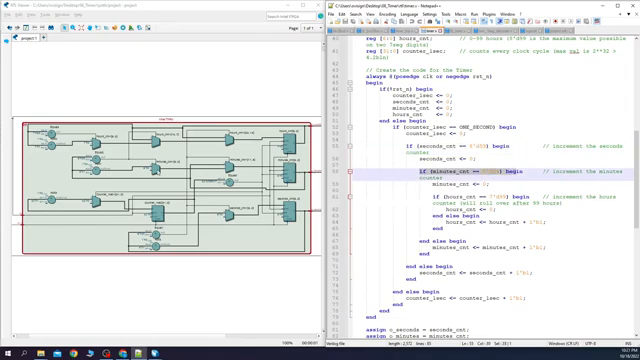
scroll(down, 3)
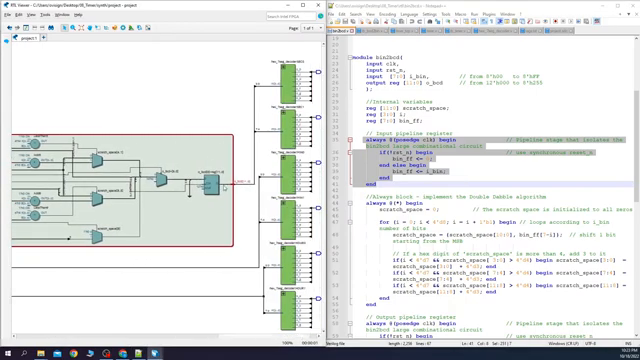
Scroll the Verilog source to the decoder module's case statement.
scroll(down, 3)
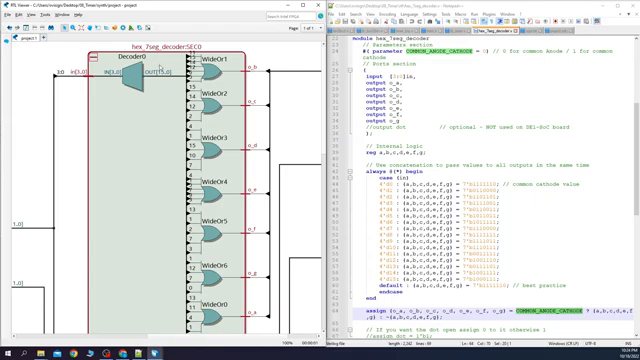
mouse_move(196, 76)
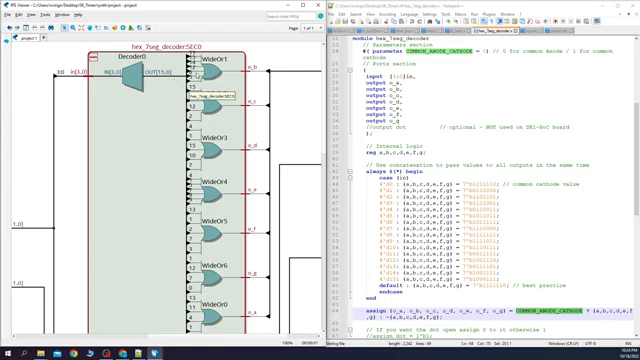